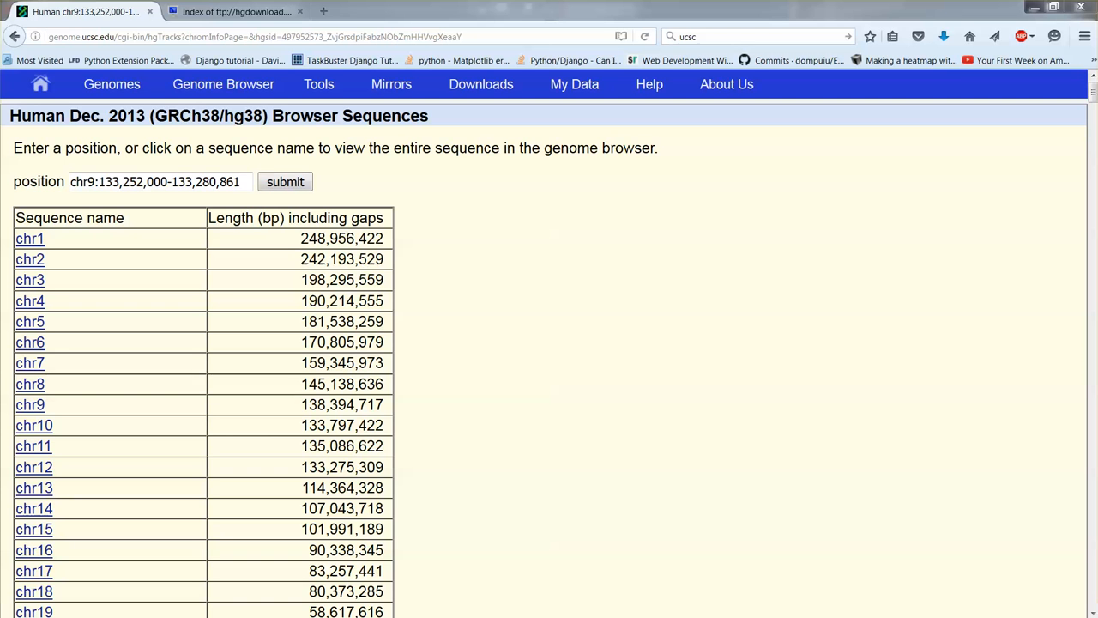
pyautogui.moveTo(225, 409)
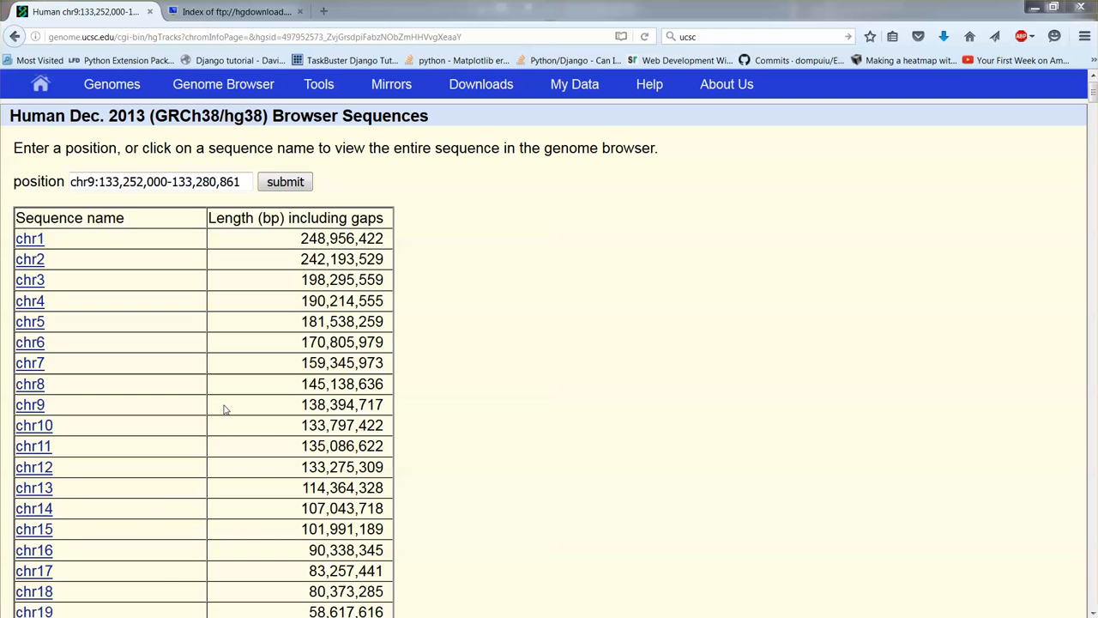
pyautogui.moveTo(198, 353)
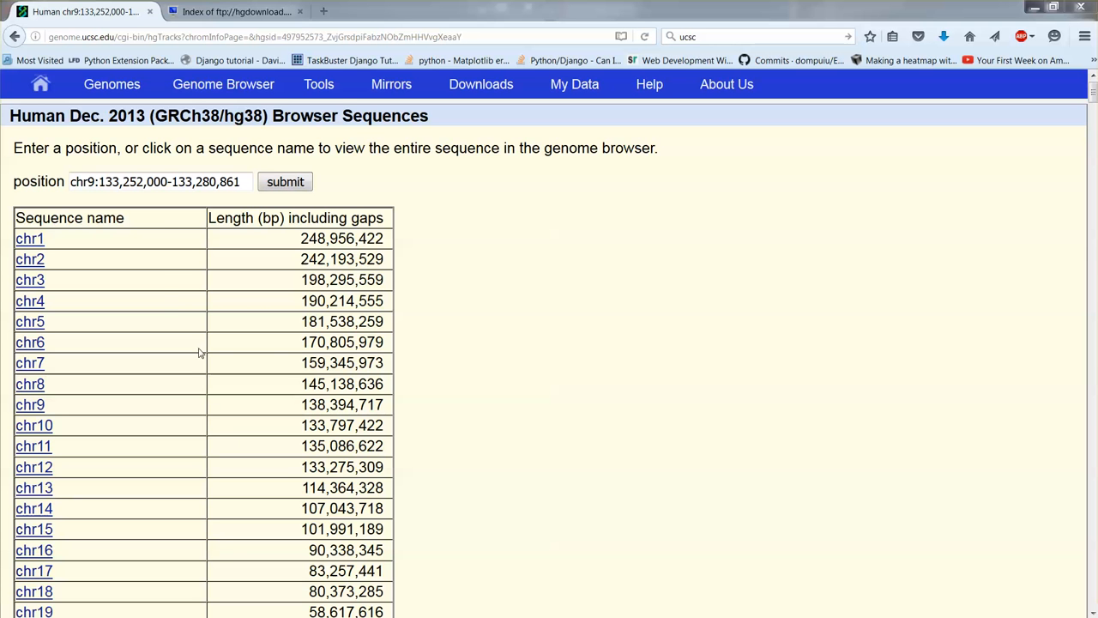
pyautogui.moveTo(175, 305)
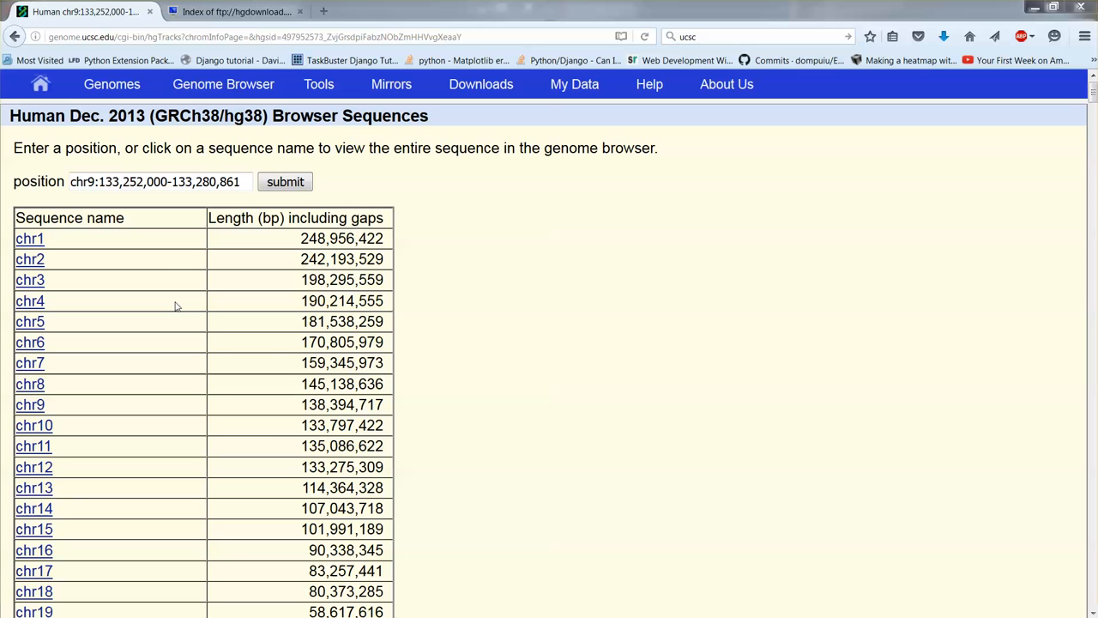
pyautogui.moveTo(972, 9)
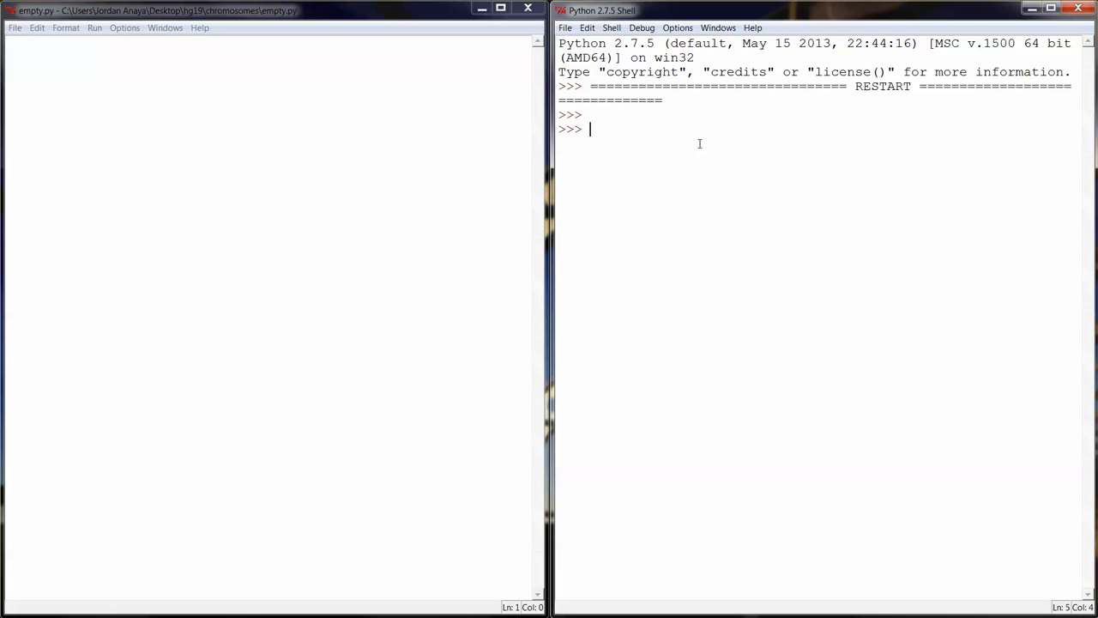
# Draft a list comprehension [i.strip() for i in f] in the shell, then discard it.
pyautogui.write('[')
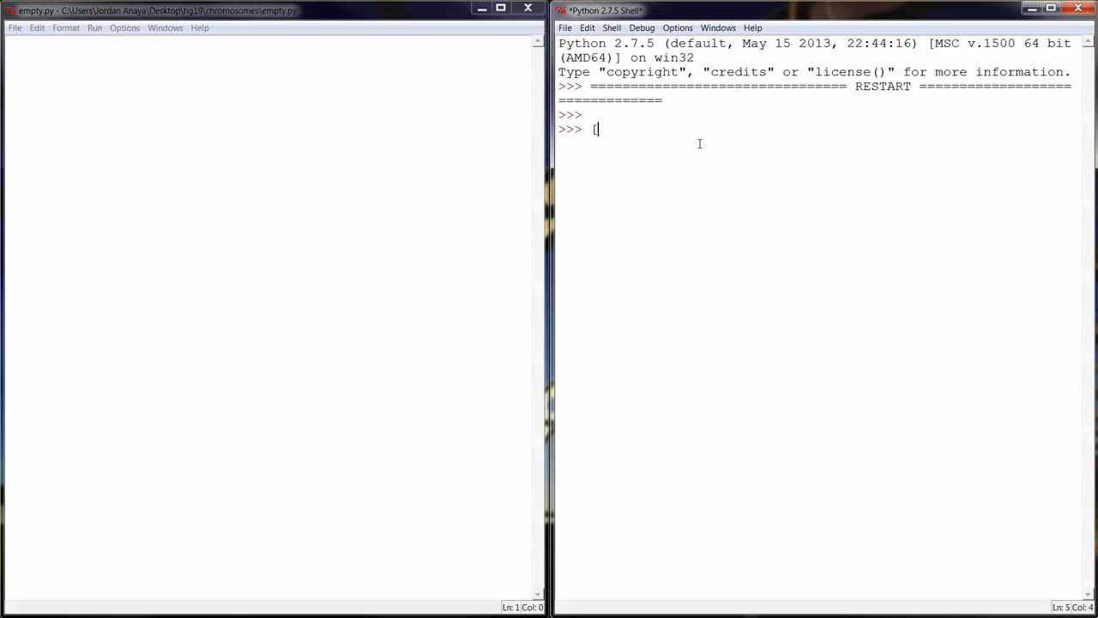
pyautogui.write('i')
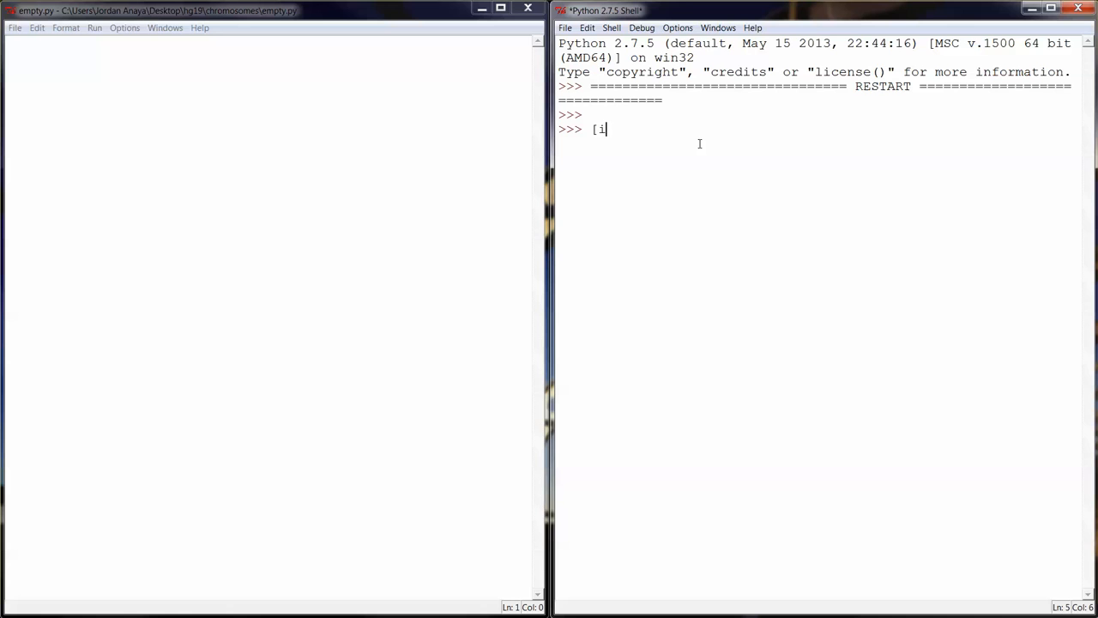
pyautogui.write('.strip')
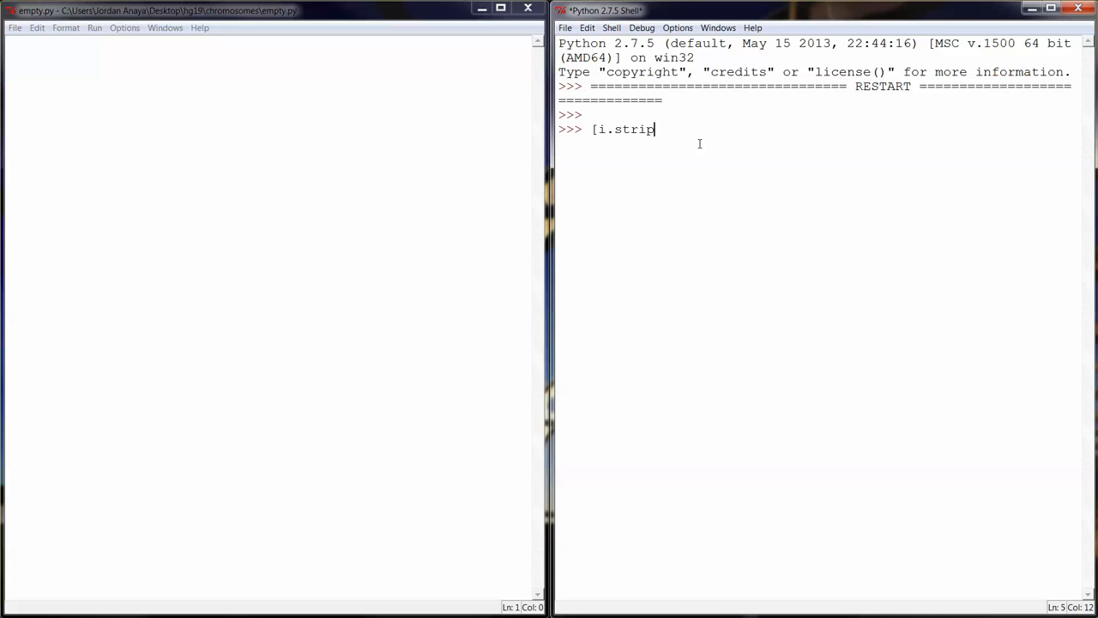
pyautogui.write('()')
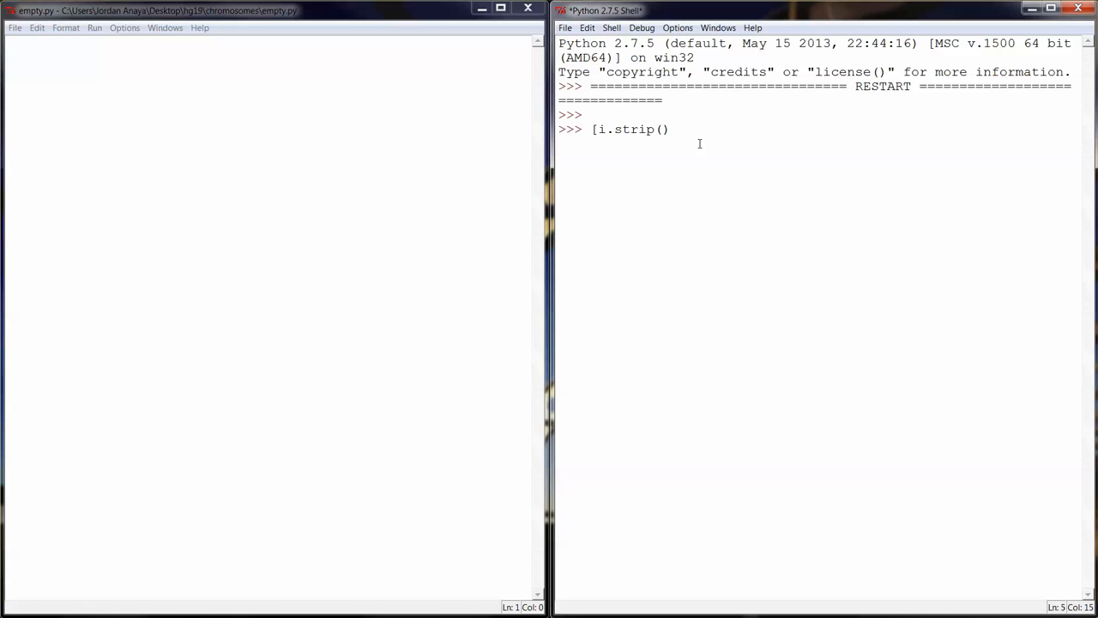
pyautogui.write('for i in f')
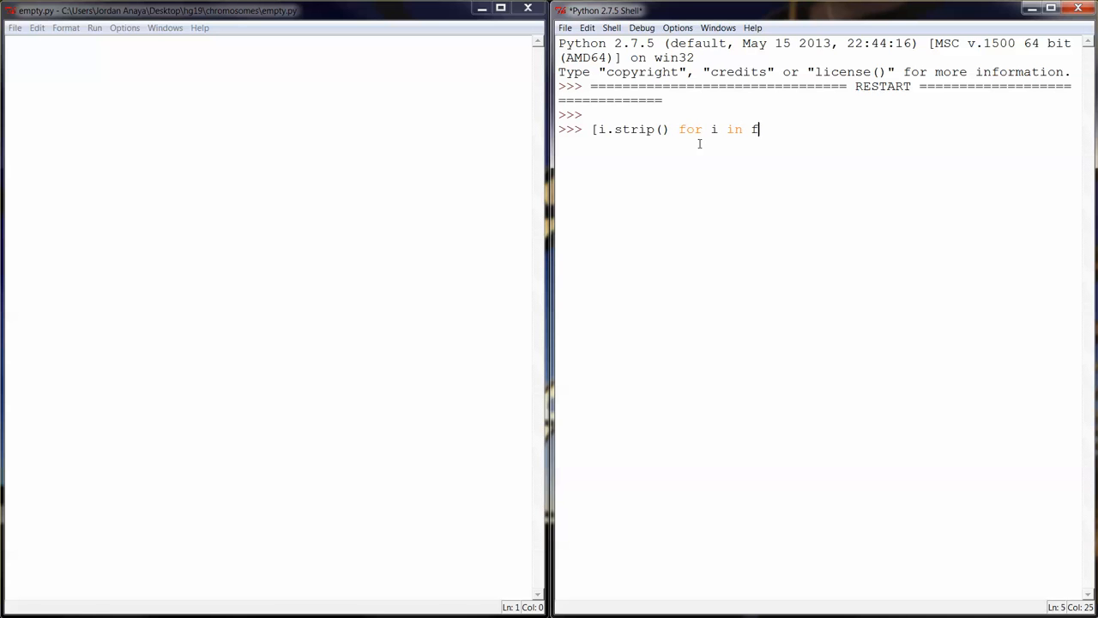
pyautogui.write(']')
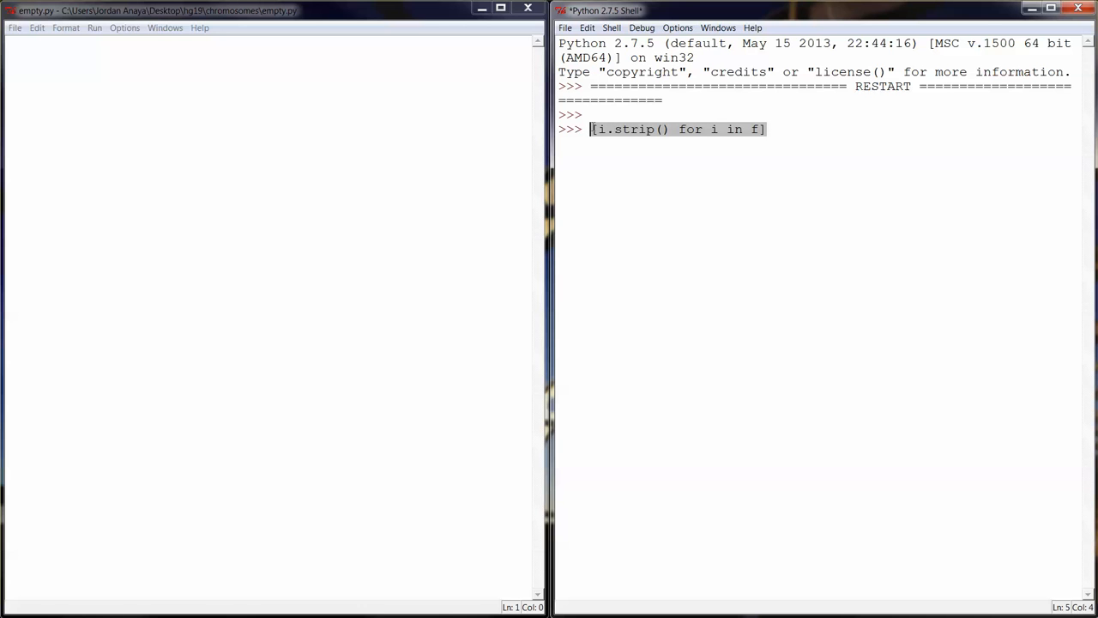
pyautogui.press('Delete')
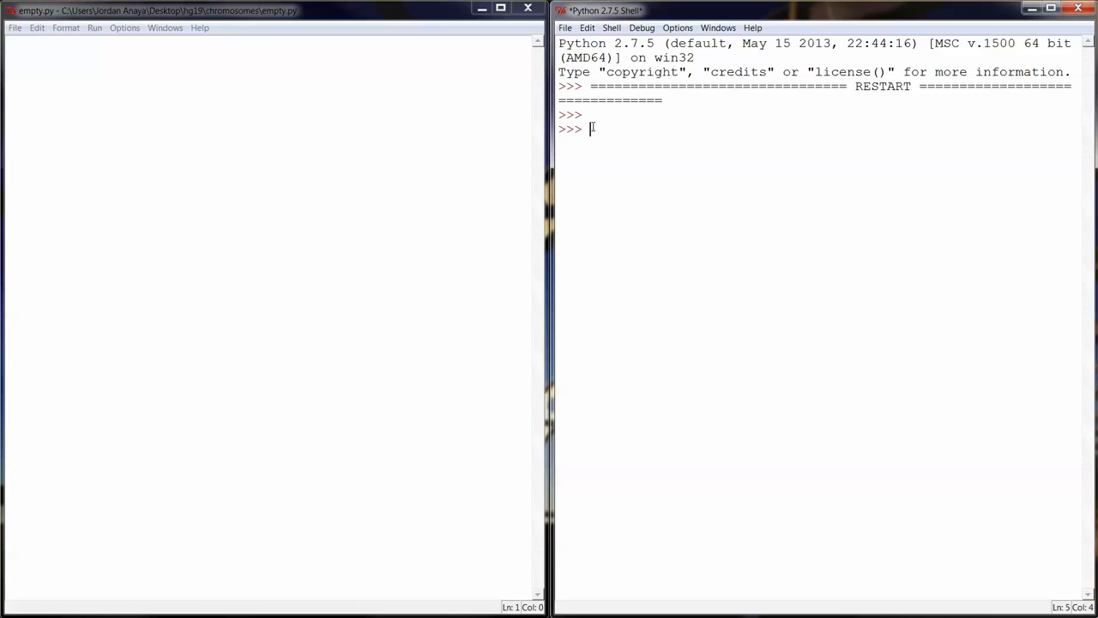
# Open chr1.txt in the shell with f=open('chr1.txt').
pyautogui.write('i=')
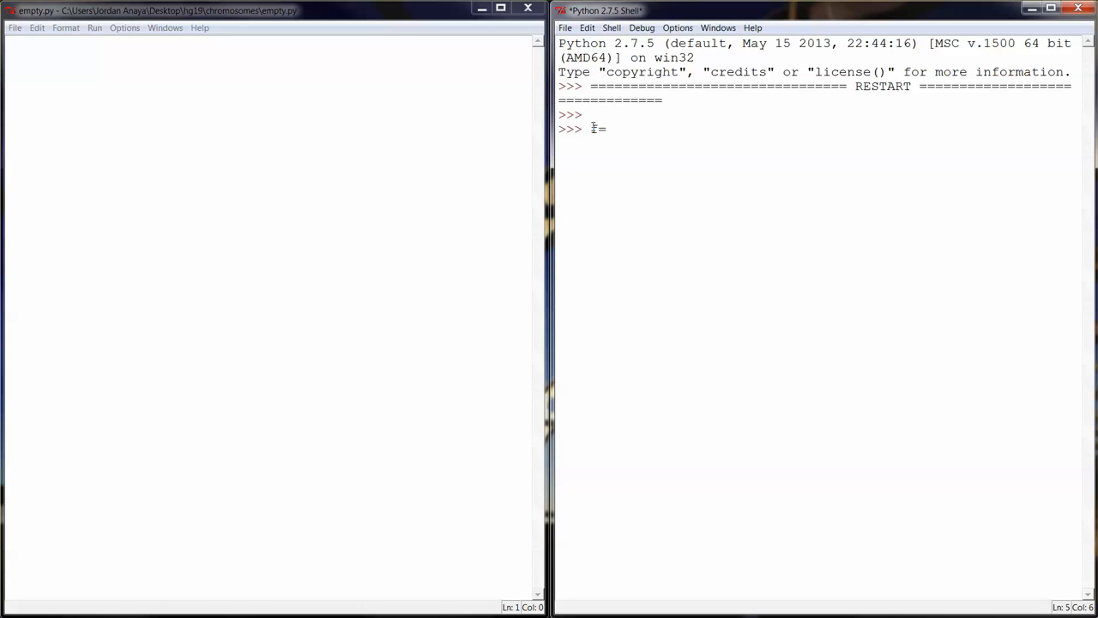
pyautogui.write("open('cr")
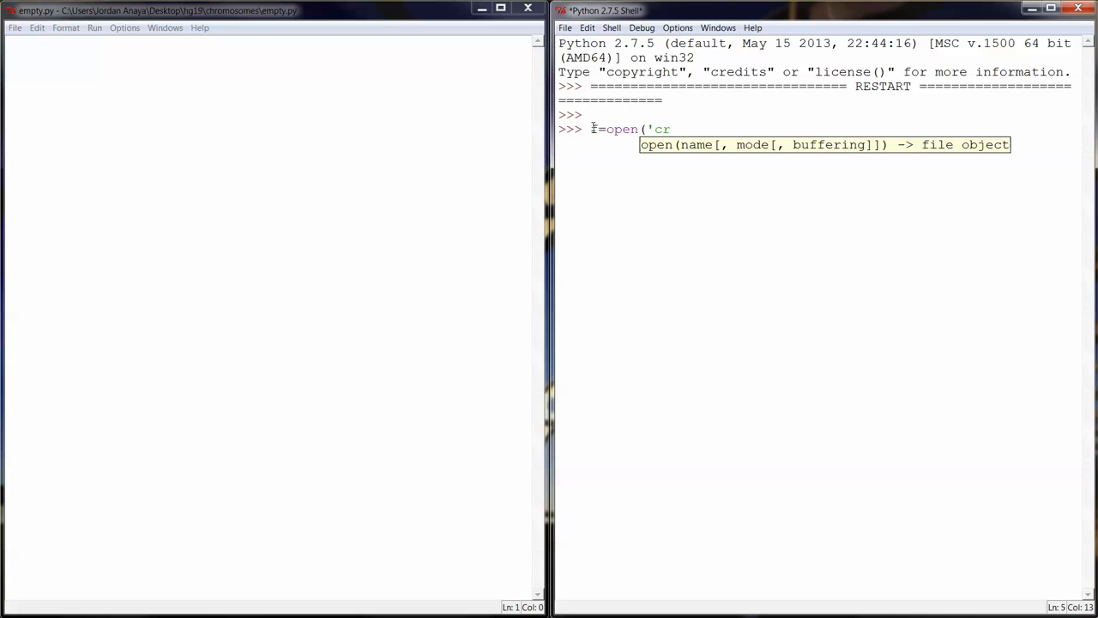
pyautogui.write('hr1')
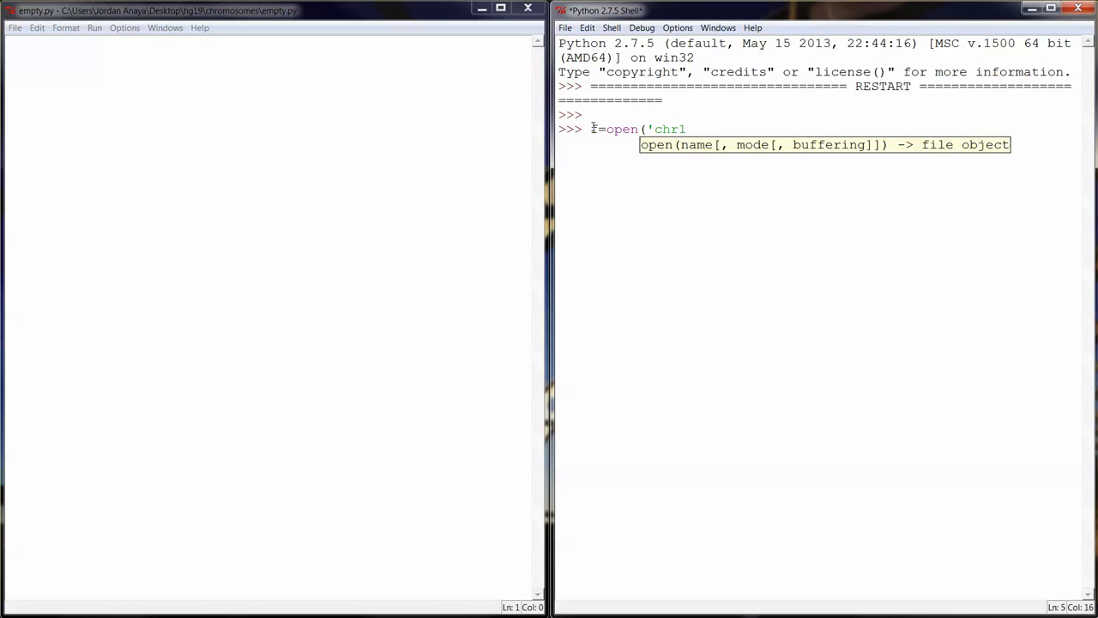
pyautogui.write(".txt'")
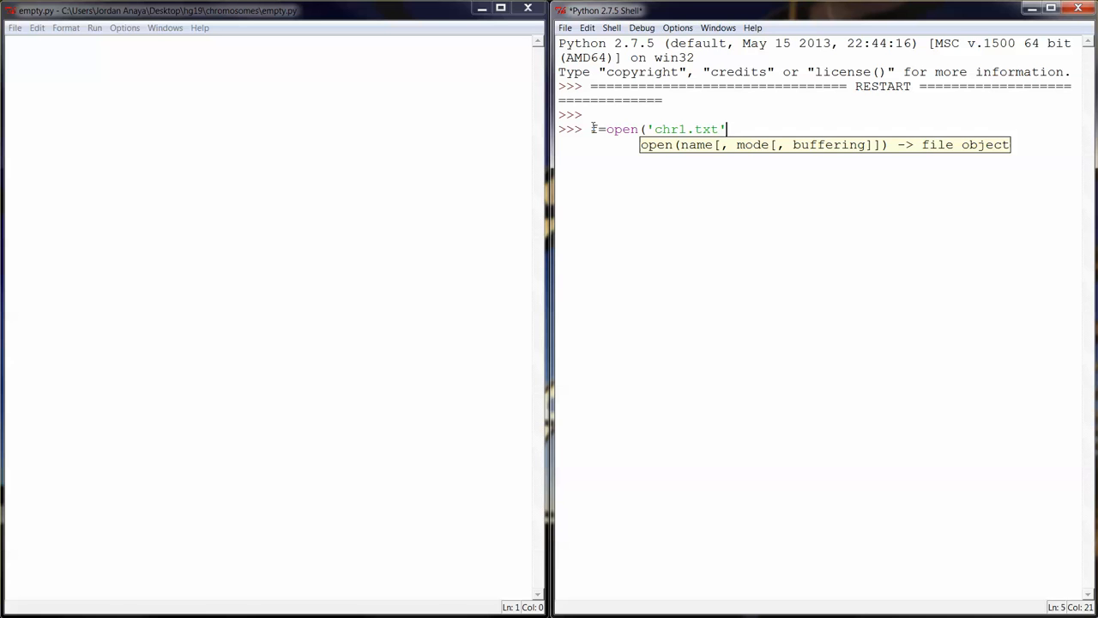
pyautogui.write(')')
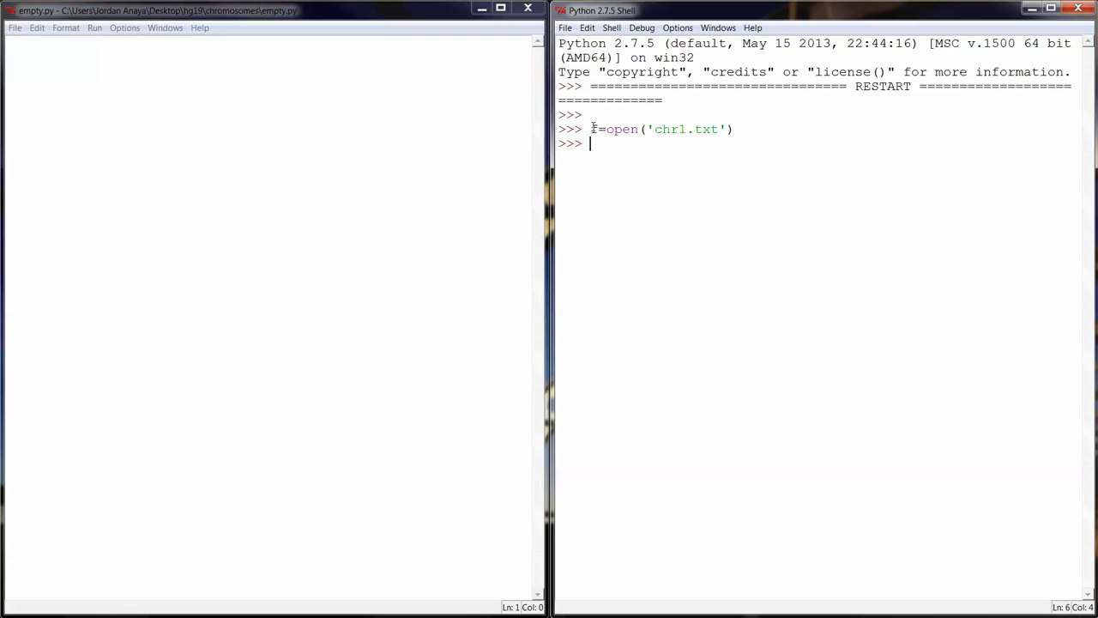
# Read the file into chr1 with f.read() and begin len(chr to check its length.
pyautogui.write('chr1')
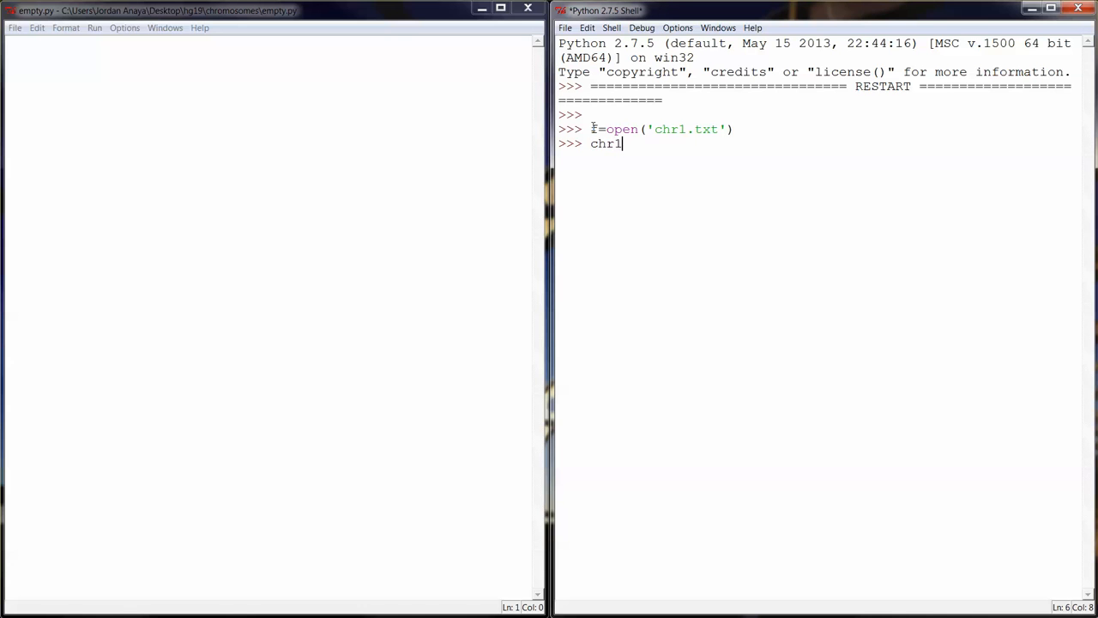
pyautogui.write('=f.r')
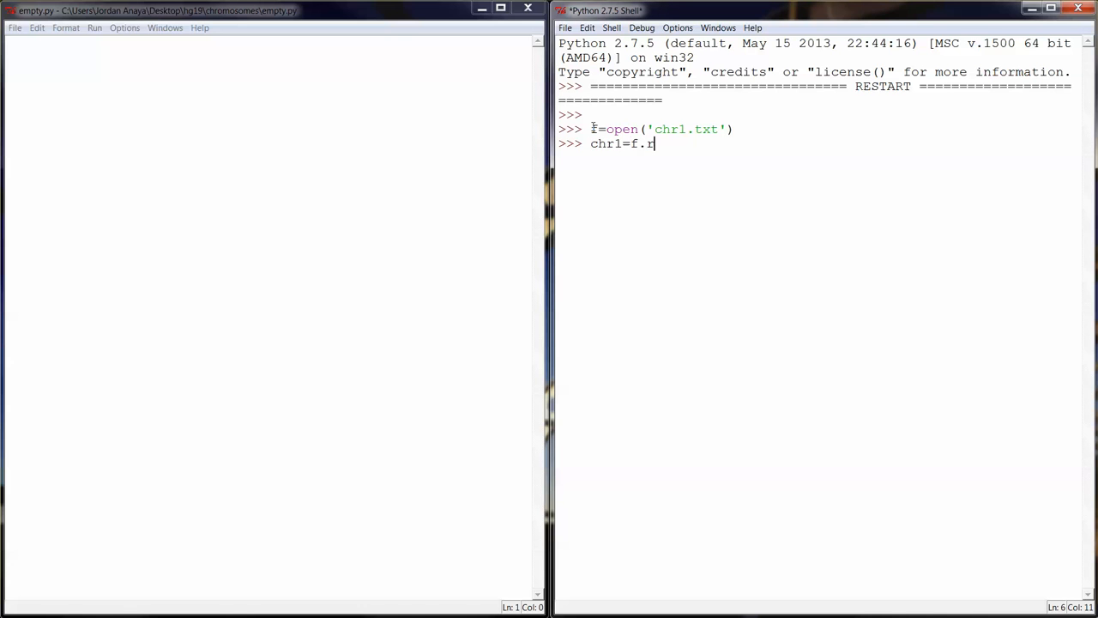
pyautogui.write('ead()')
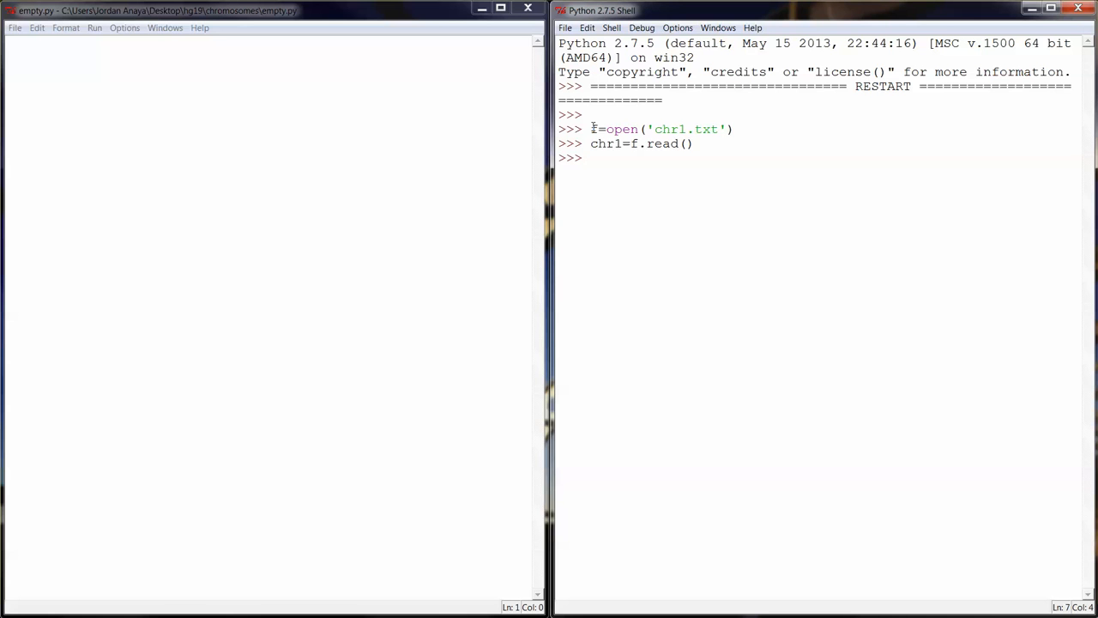
pyautogui.write('len(')
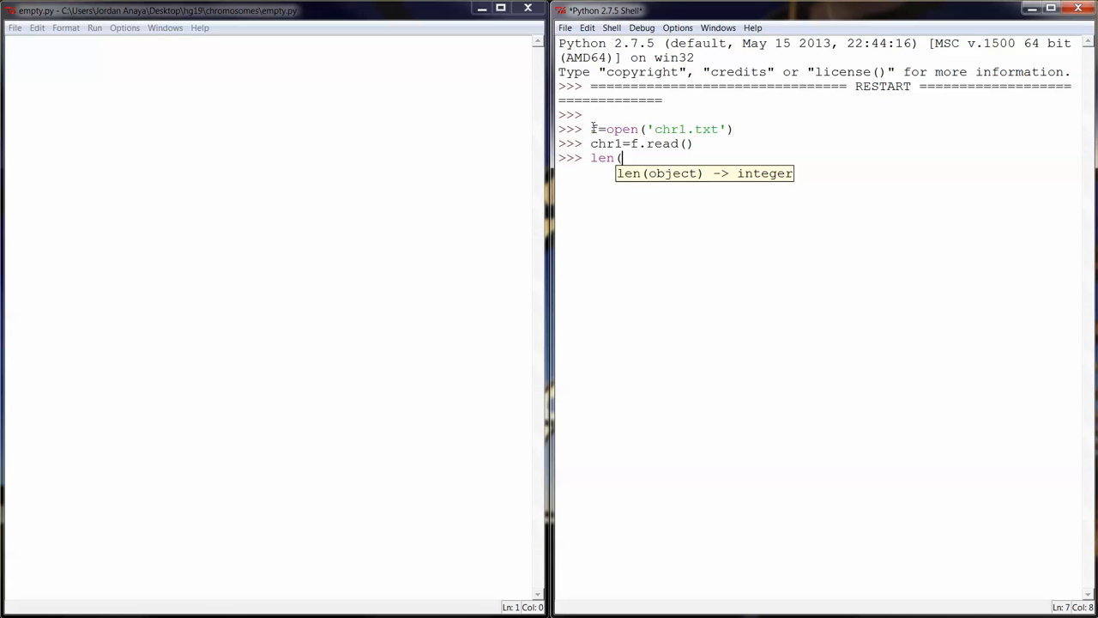
pyautogui.write('chr1')
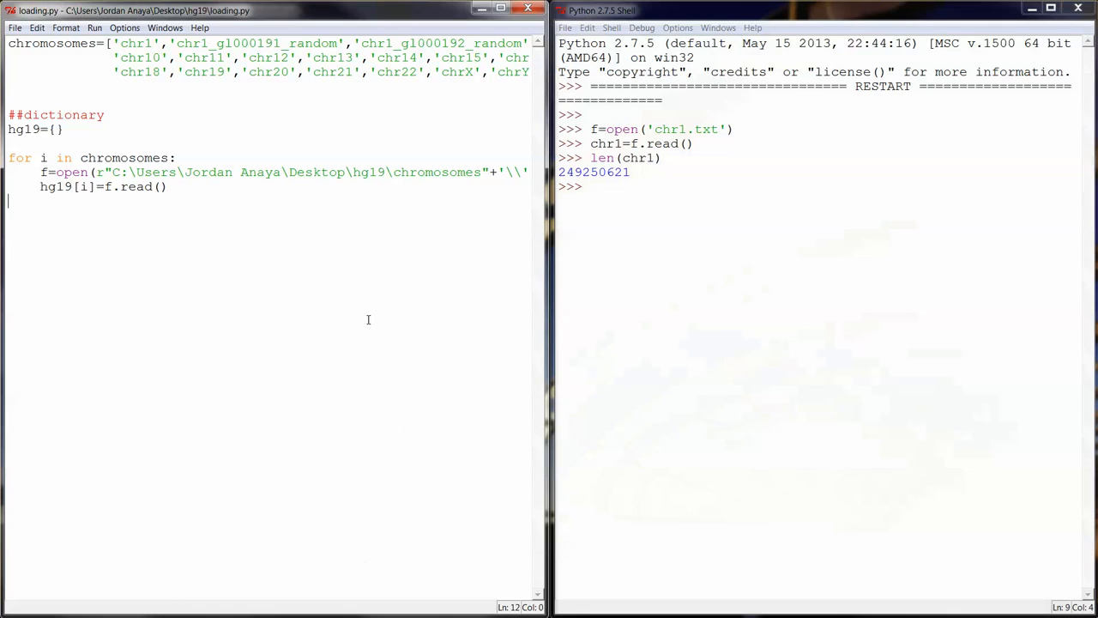
pyautogui.moveTo(289, 150)
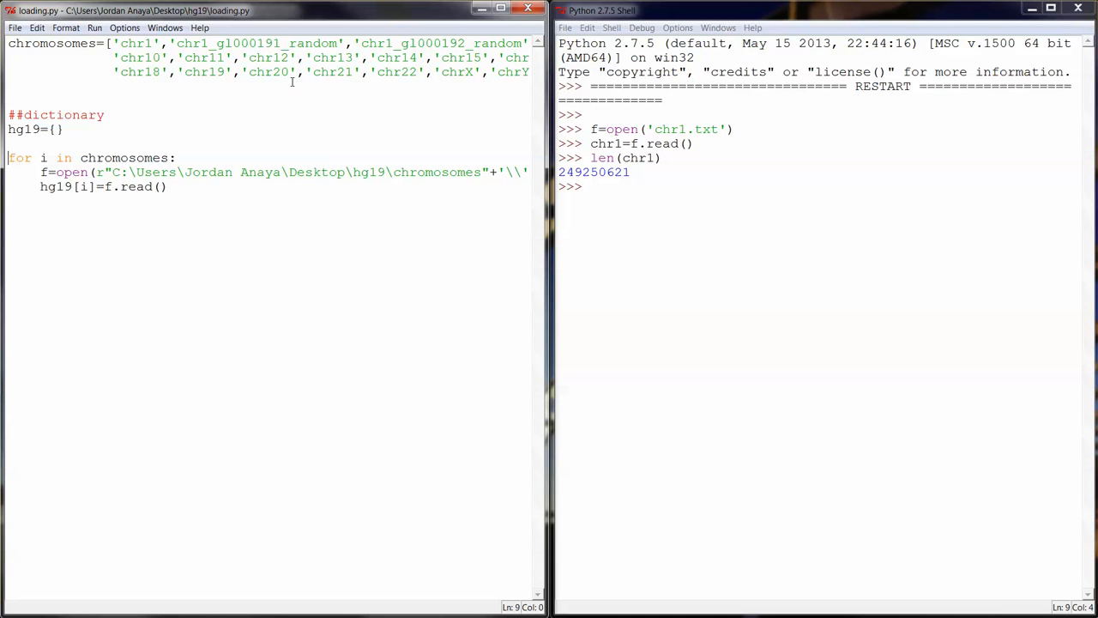
pyautogui.click(105, 114)
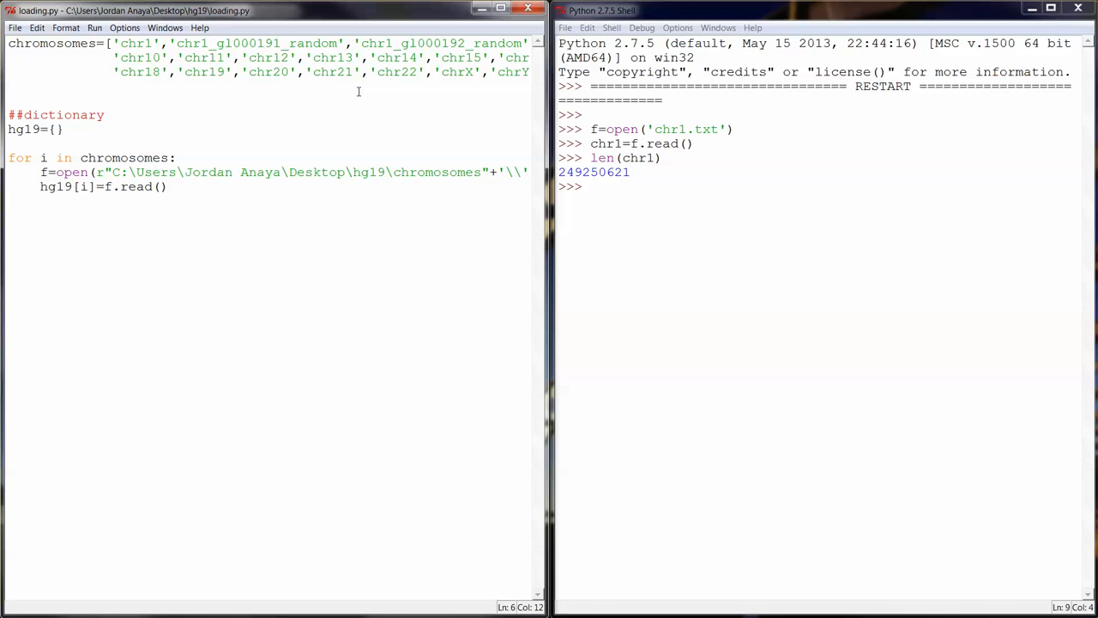
pyautogui.click(8, 101)
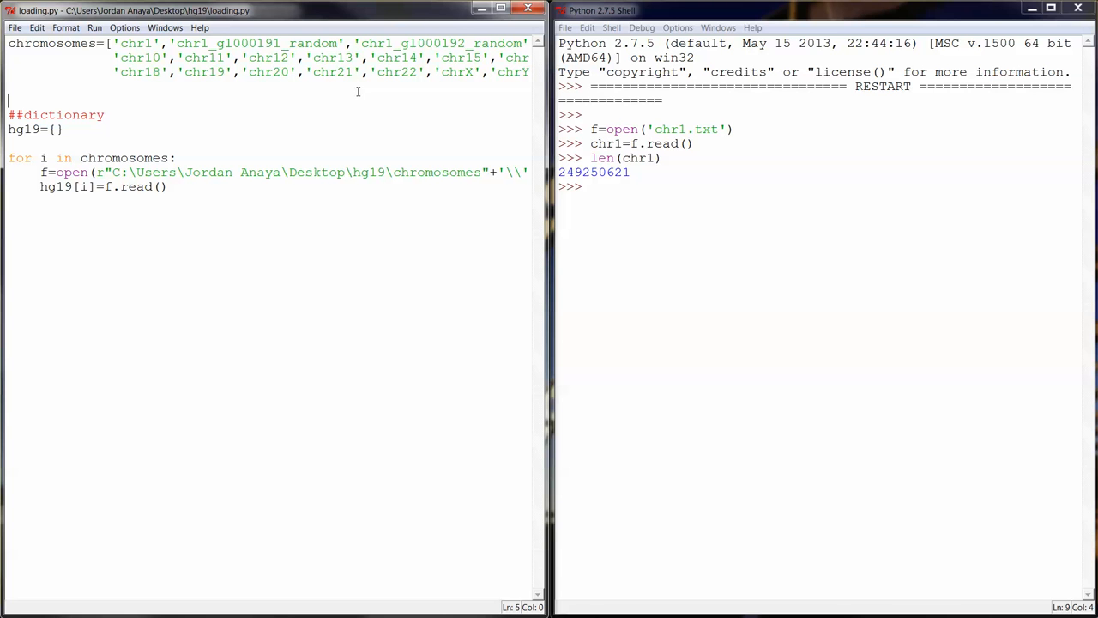
pyautogui.moveTo(355, 136)
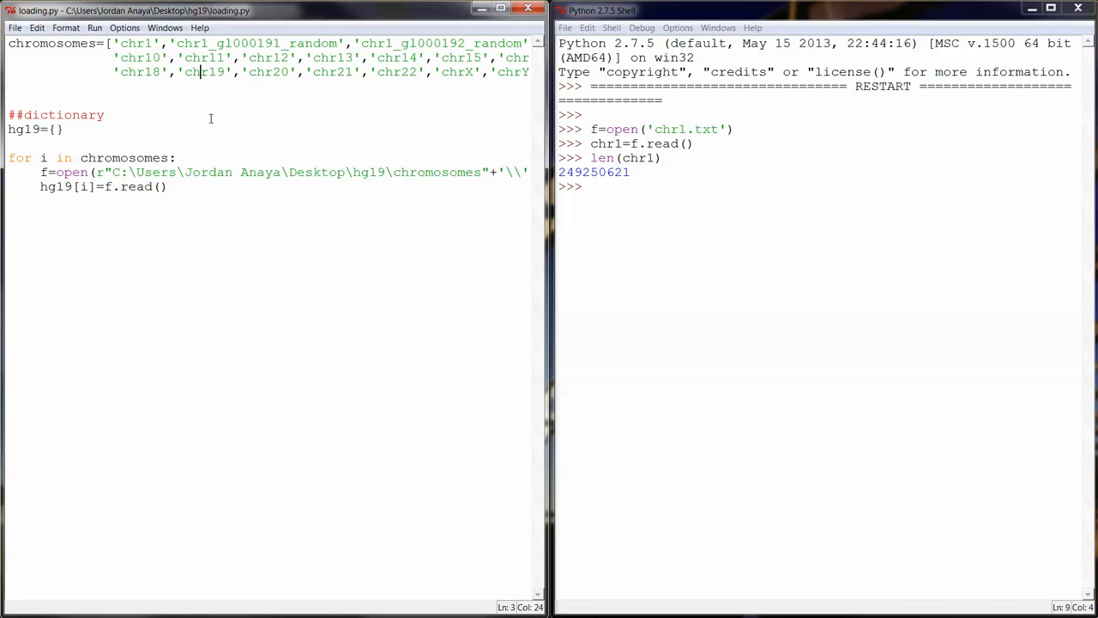
pyautogui.moveTo(204, 172)
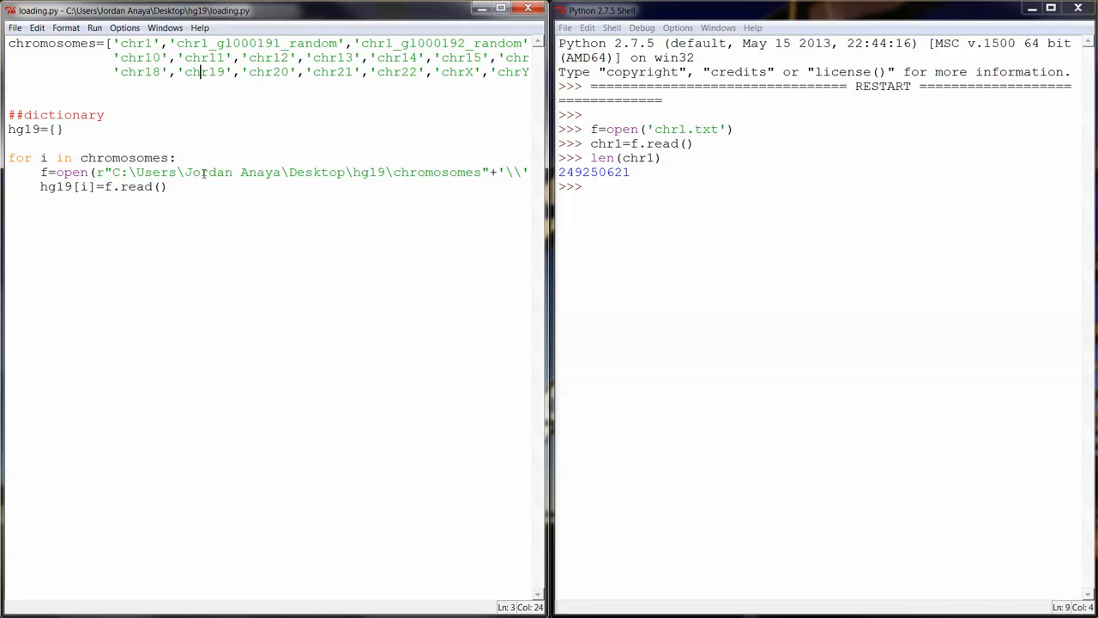